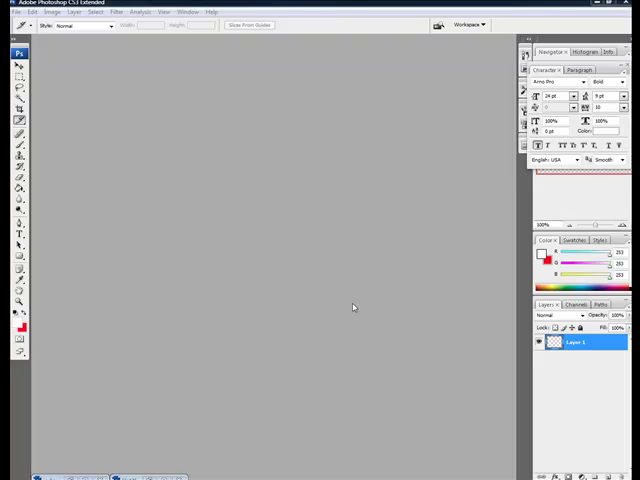
mouse_move(78, 90)
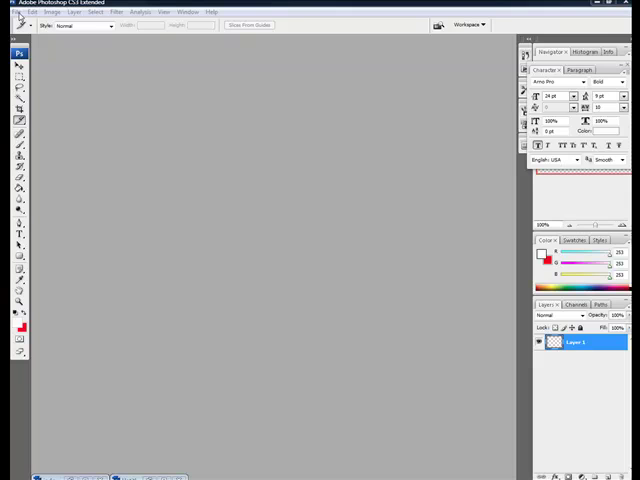
- Create a new 800 × 600 px, 72 ppi document with a transparent background
click(16, 11)
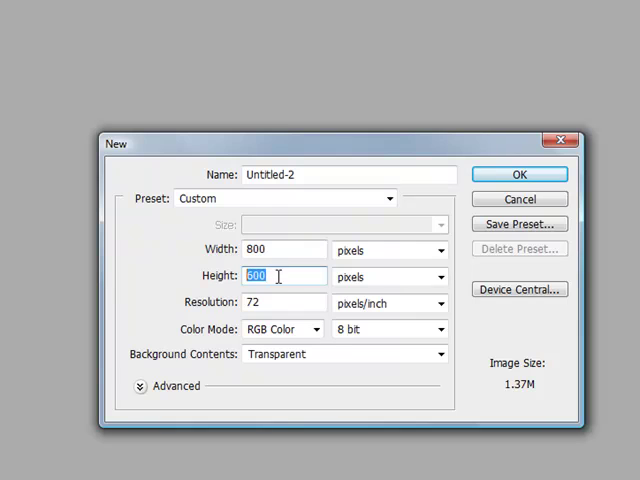
mouse_move(278, 303)
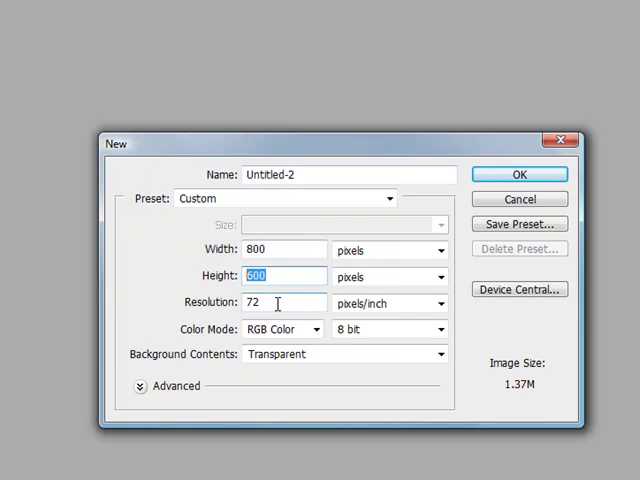
mouse_move(260, 303)
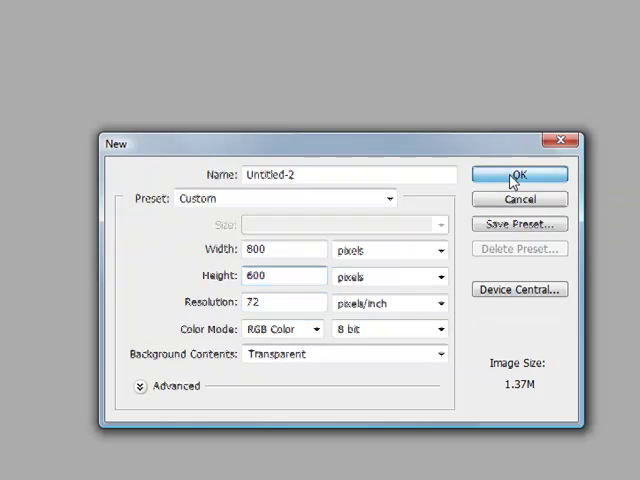
click(518, 175)
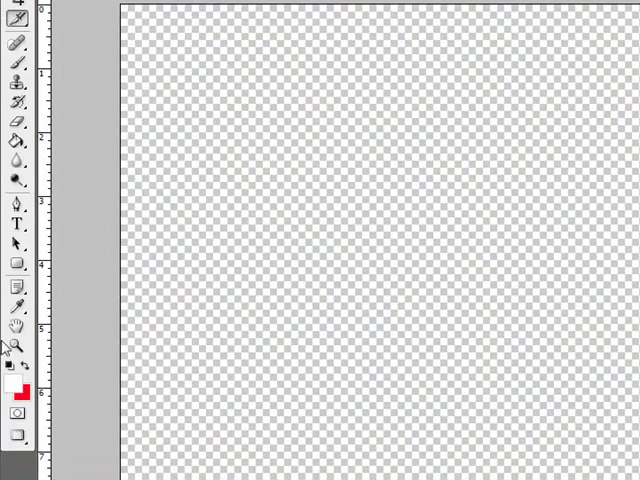
- Draw a white rectangle over the canvas, rename Layer 1 to bg, and access the shape layer's options
click(14, 262)
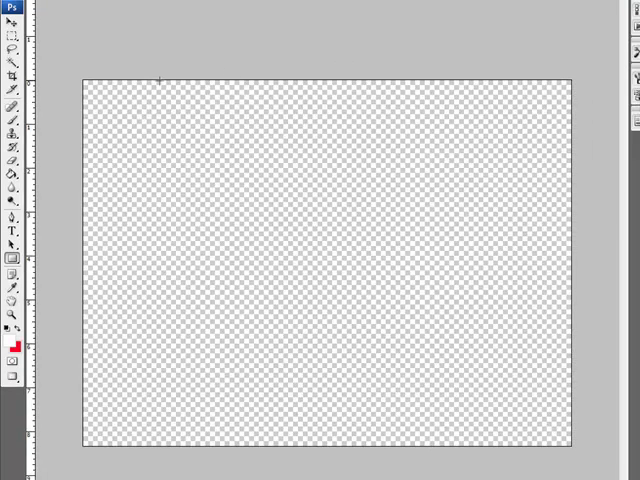
drag(160, 80, 485, 455)
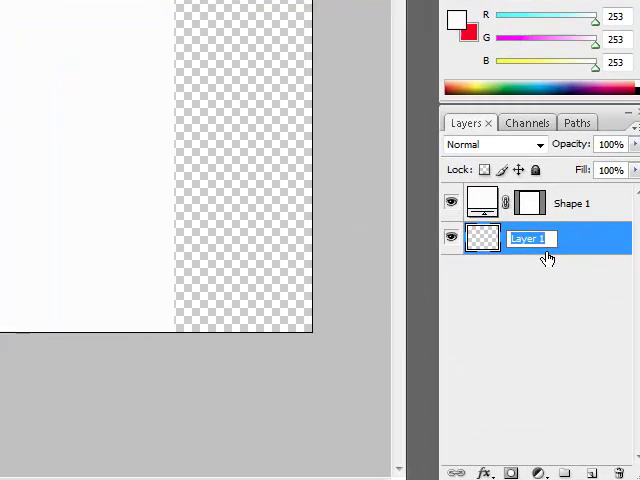
text(bg)
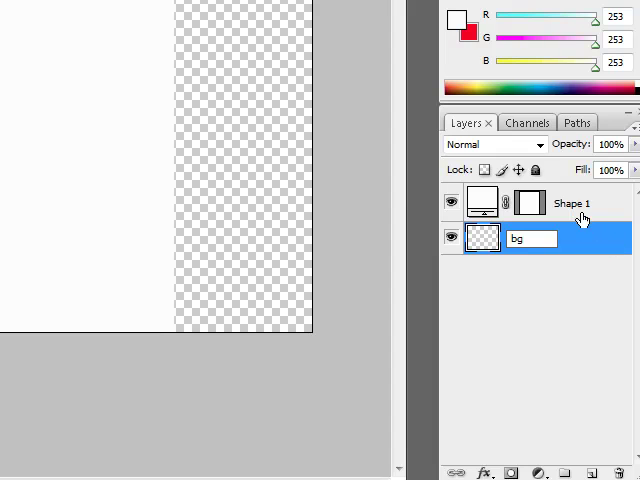
right_click(575, 204)
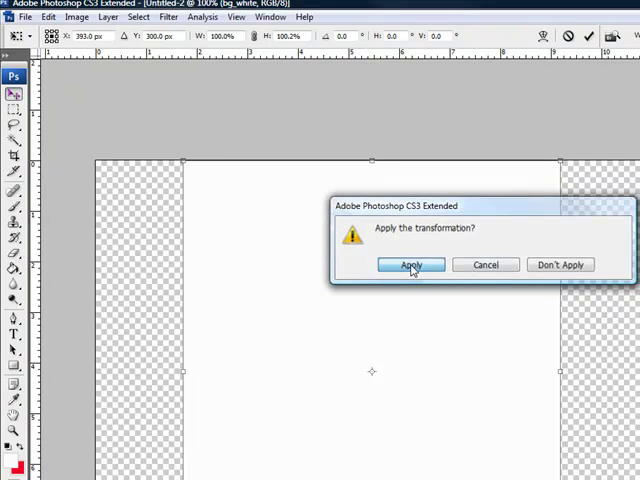
- Apply the transform that narrows the white panel to a central column
click(410, 264)
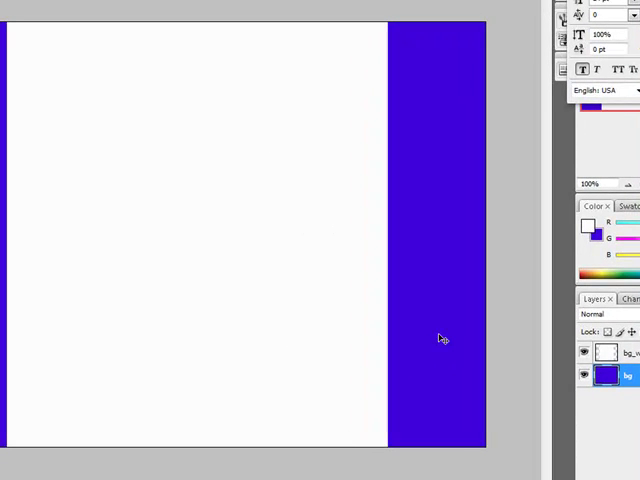
mouse_move(133, 335)
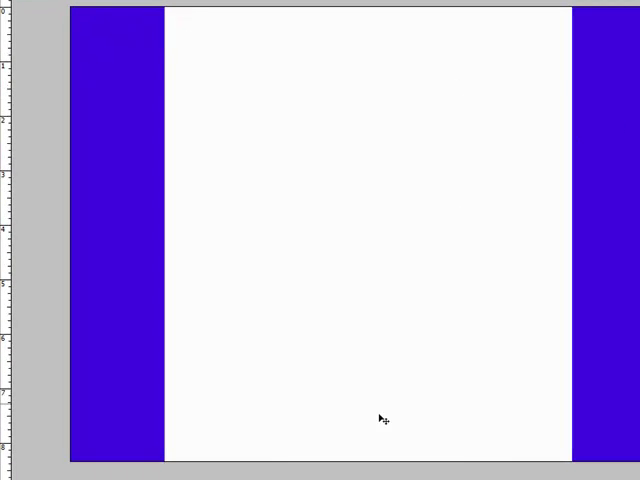
mouse_move(131, 258)
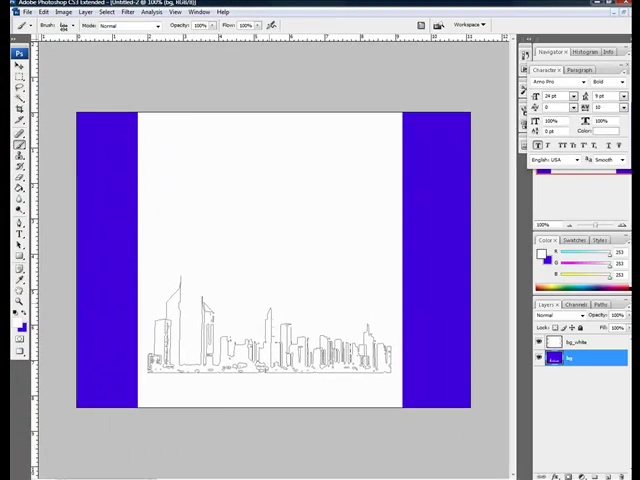
- Paint the skyline solid blue, rename its layer cityscap1, and start transforming it
drag(265, 345, 190, 140)
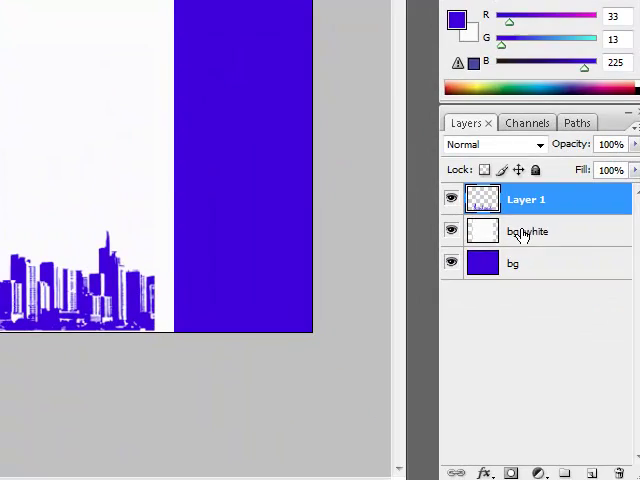
double_click(528, 231)
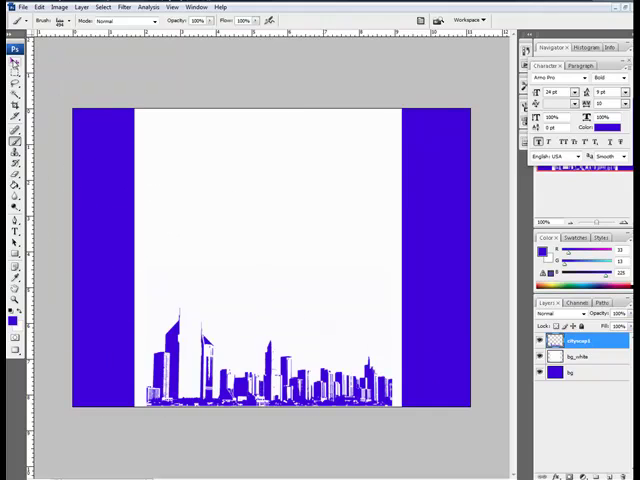
click(15, 63)
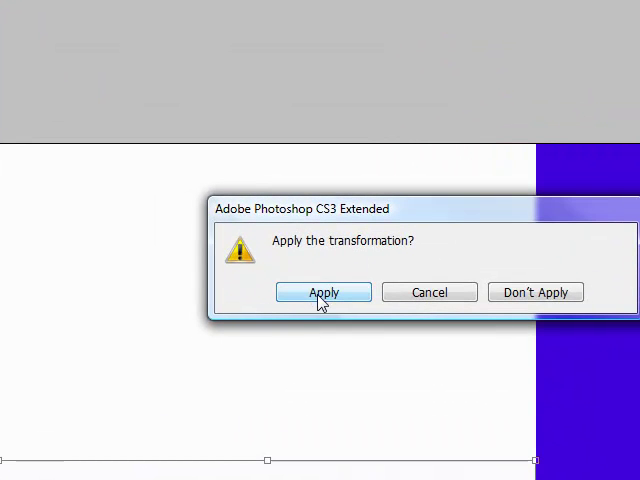
- Commit the scaled skyline so it spans the white panel's bottom edge
click(322, 292)
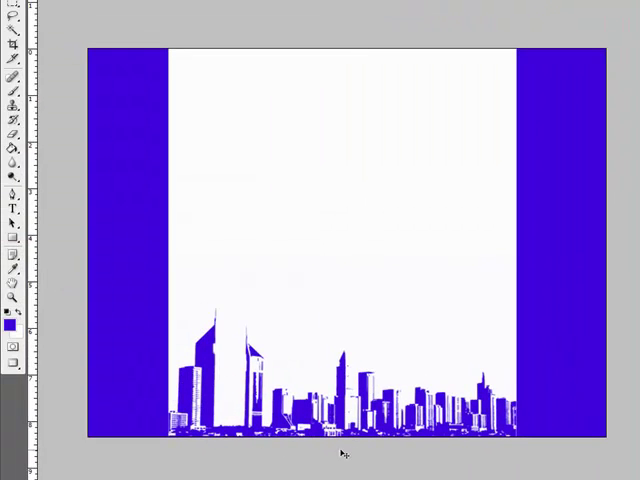
mouse_move(527, 424)
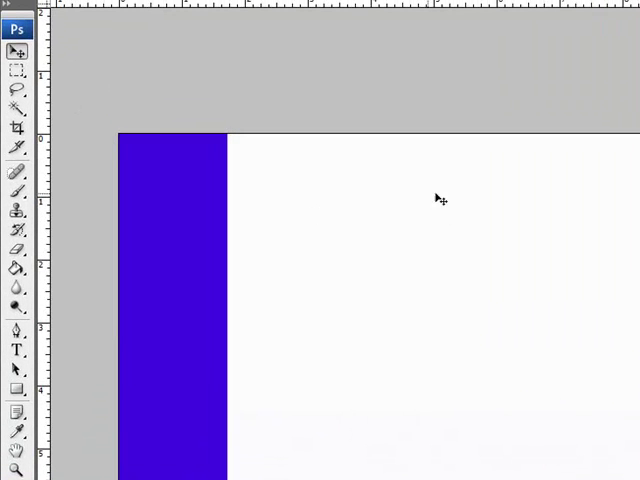
- Type the heading 'Mock Mailer' near the top of the white panel
click(17, 351)
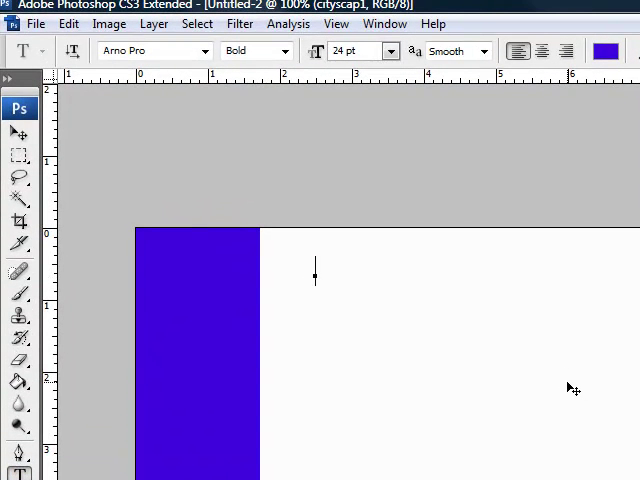
text(Mock maile)
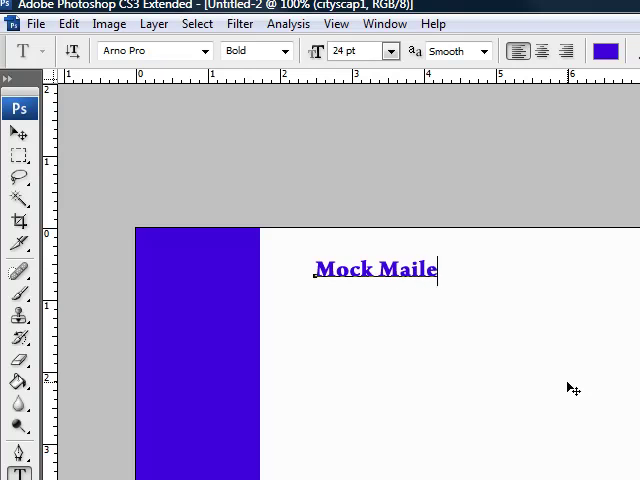
text(r 1)
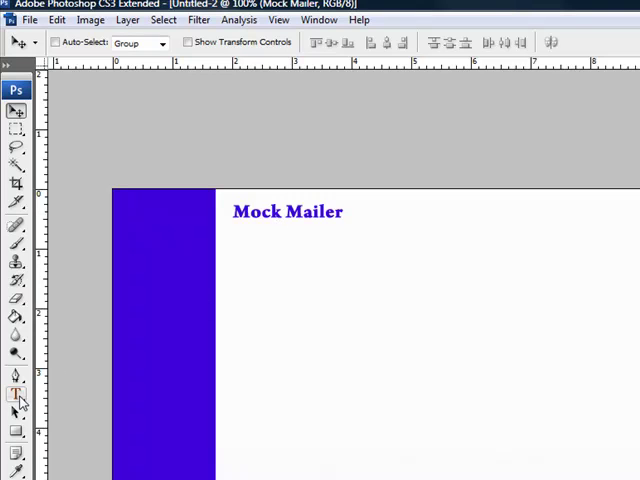
- Type 'City Scape' below the heading and select it for recolouring
click(16, 393)
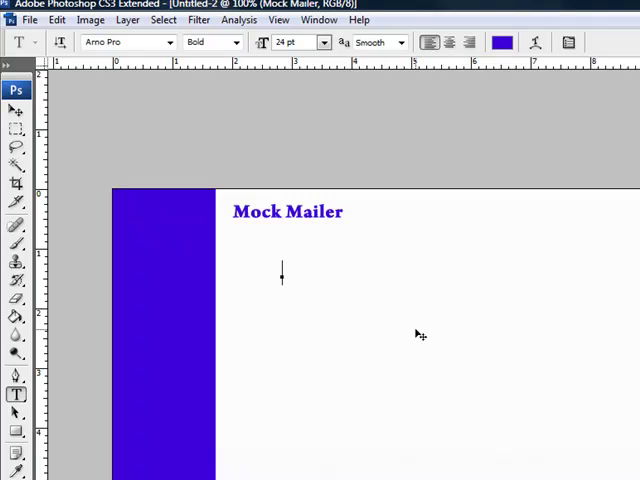
text(City)
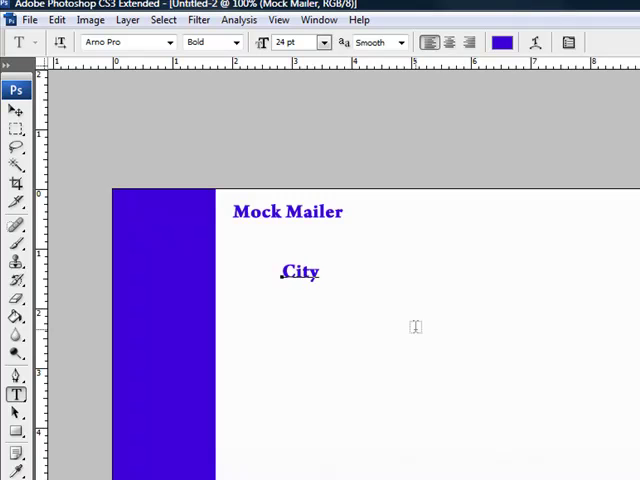
text(Scape)
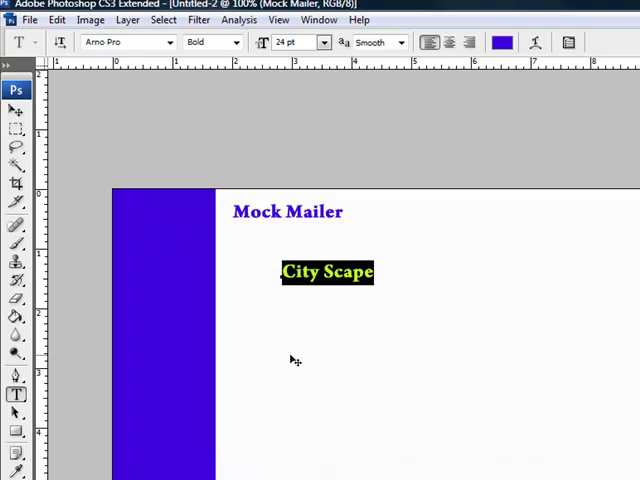
click(324, 42)
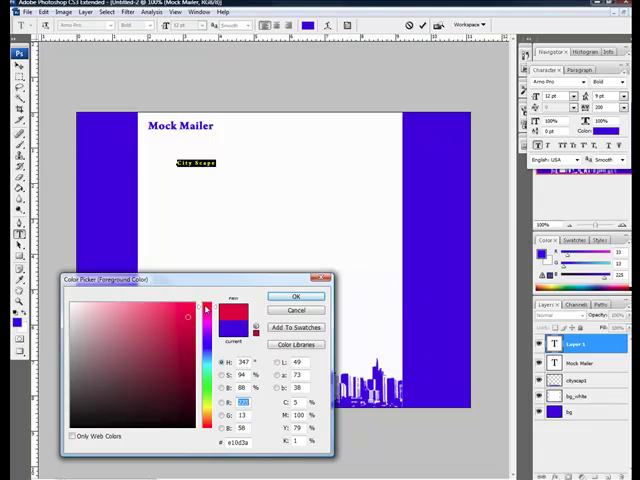
- Pick a red shade in the Color Picker for the City Scape text
click(189, 305)
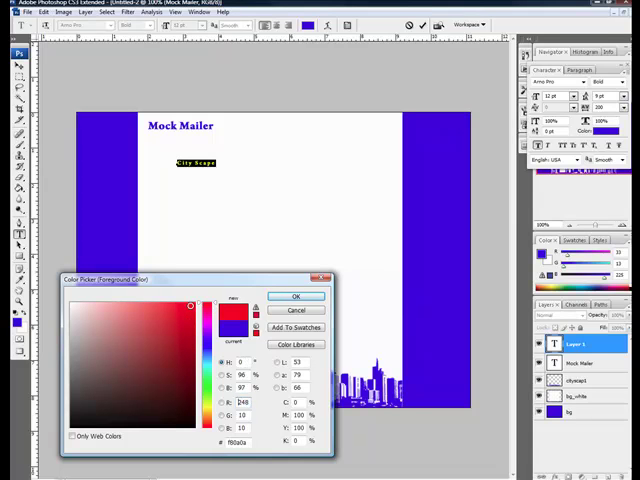
click(296, 295)
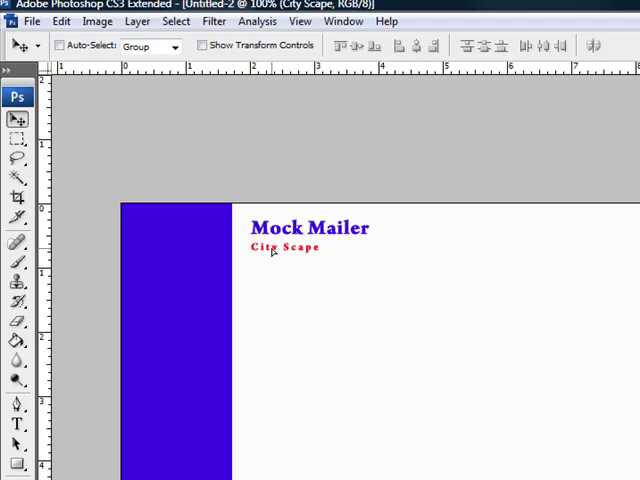
- Select the City Scape subtitle text with the Type tool to resize it to 18 pt
click(17, 427)
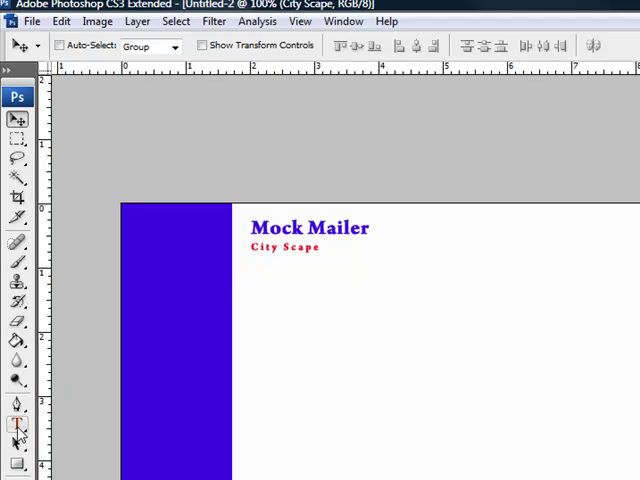
click(17, 428)
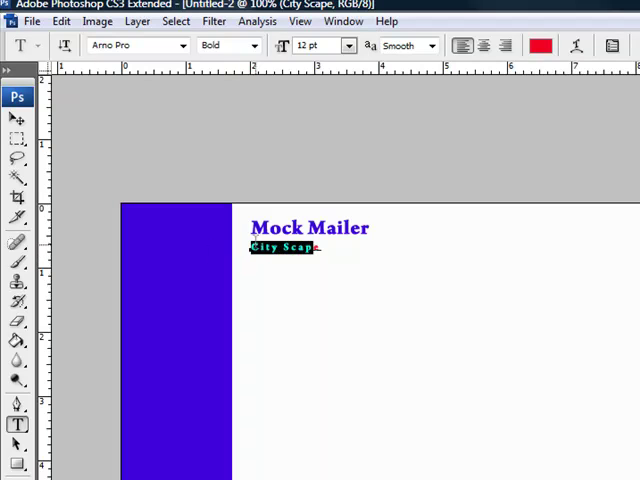
click(350, 45)
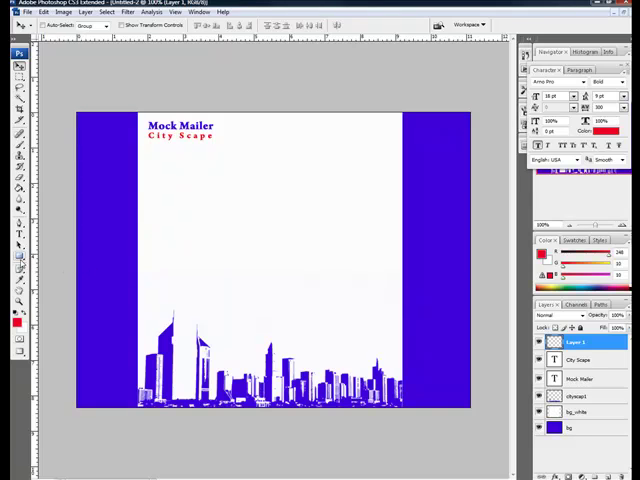
- Draw a blue 1 px divider line across the white page under the subtitle
click(19, 292)
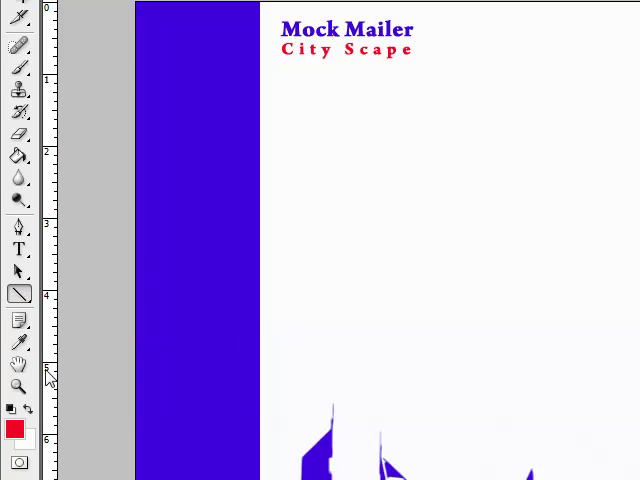
click(14, 430)
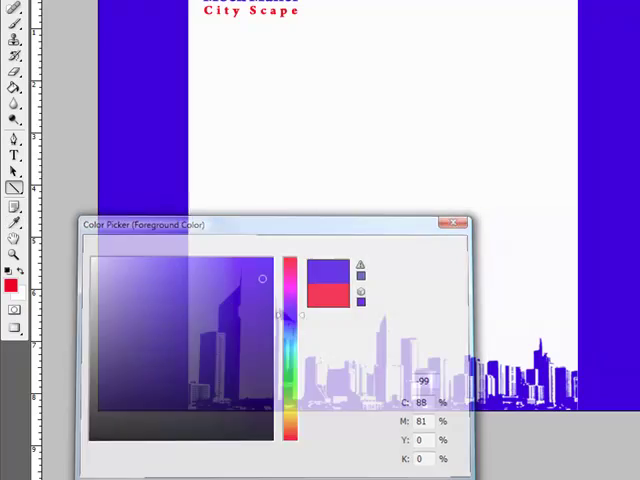
click(447, 222)
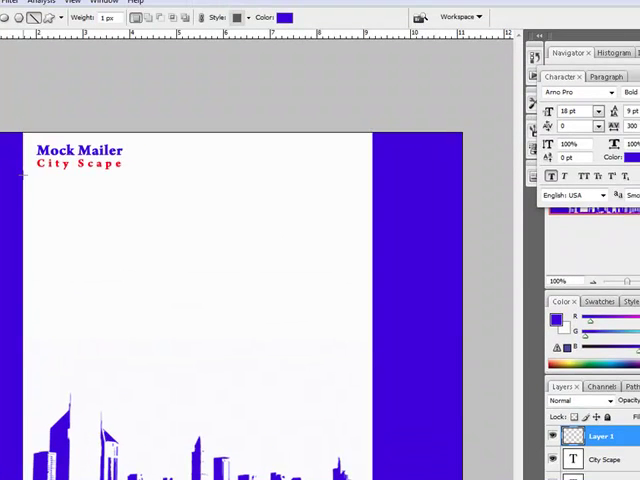
mouse_move(45, 180)
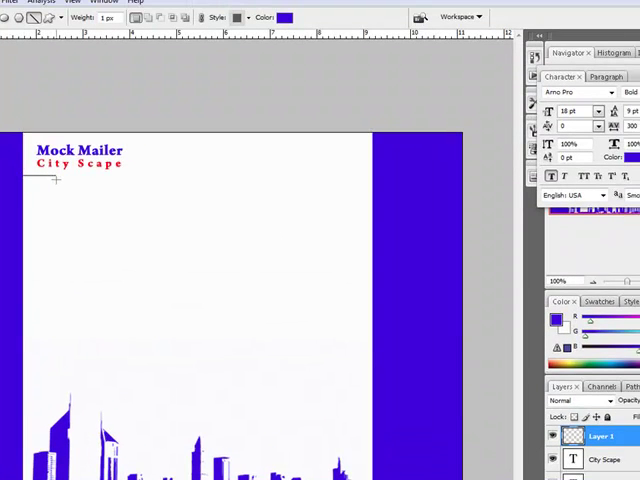
drag(56, 183, 375, 183)
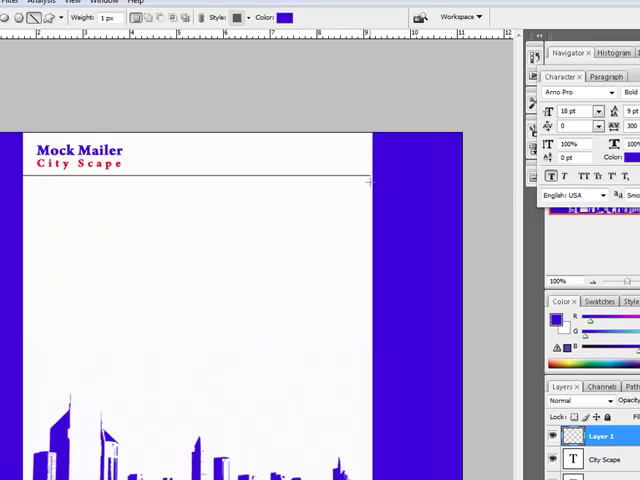
drag(24, 180, 372, 180)
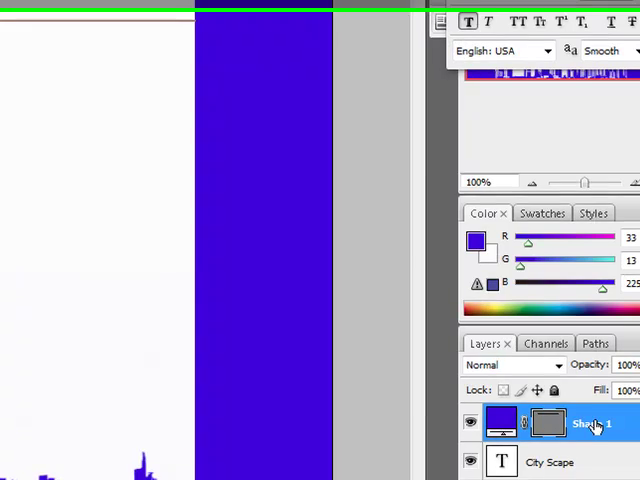
- Rasterize the divider line's Shape 1 layer and rename it 'line1'
right_click(593, 424)
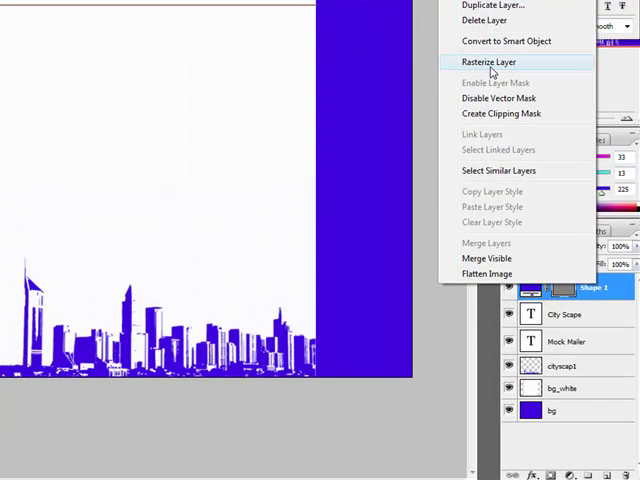
click(490, 62)
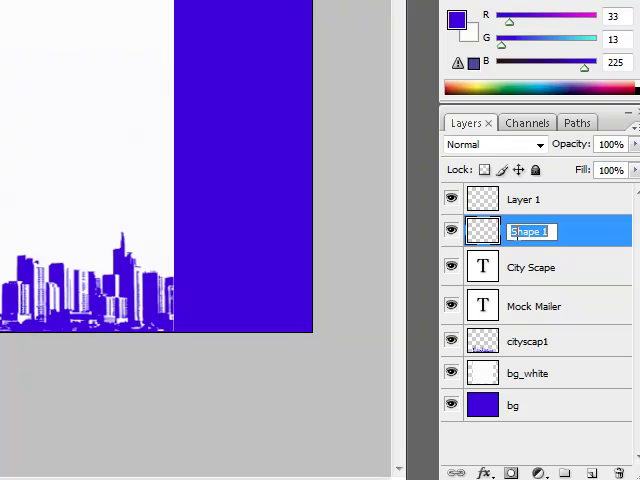
text(line1)
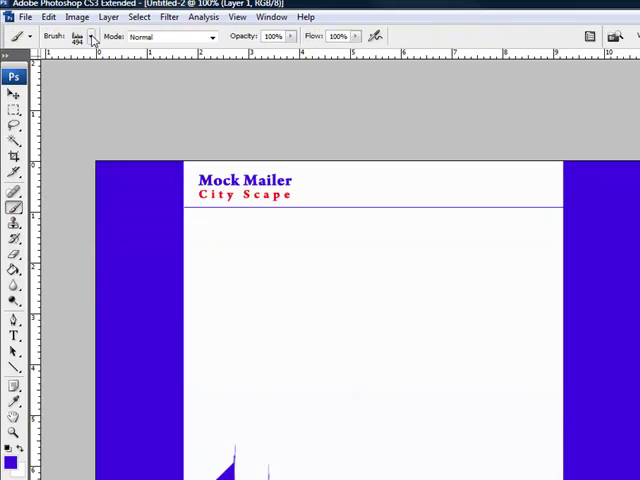
- Load and confirm the Chain - Torn Paper brush set, then choose the halftone set
click(90, 36)
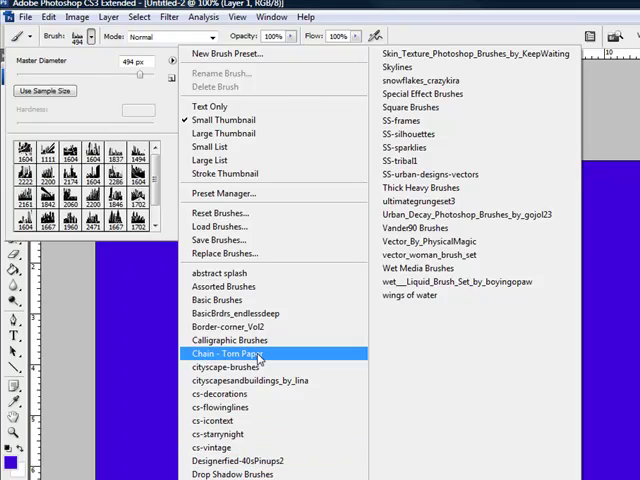
click(224, 353)
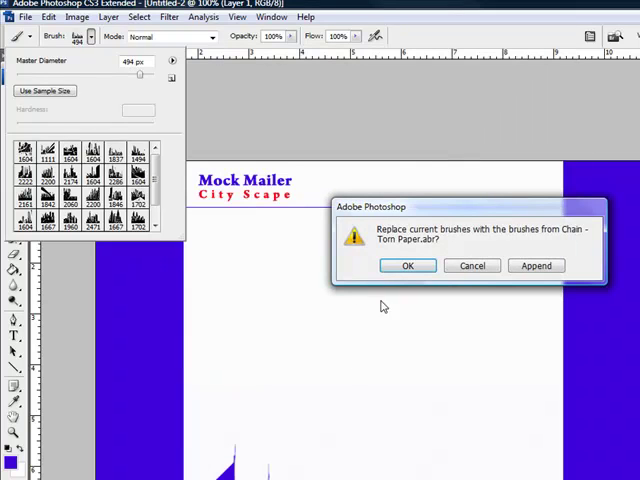
click(407, 265)
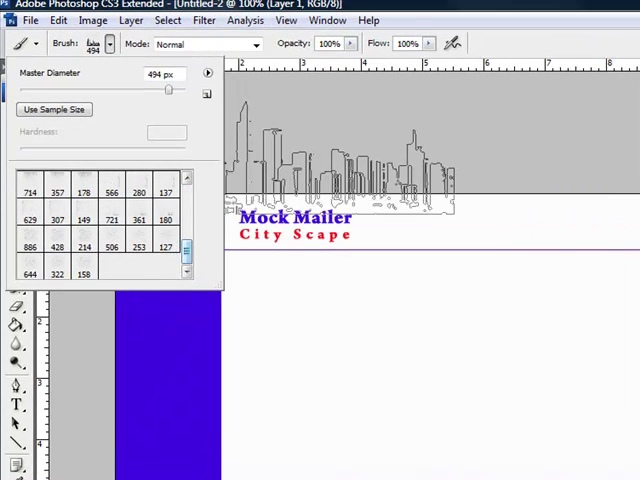
click(85, 246)
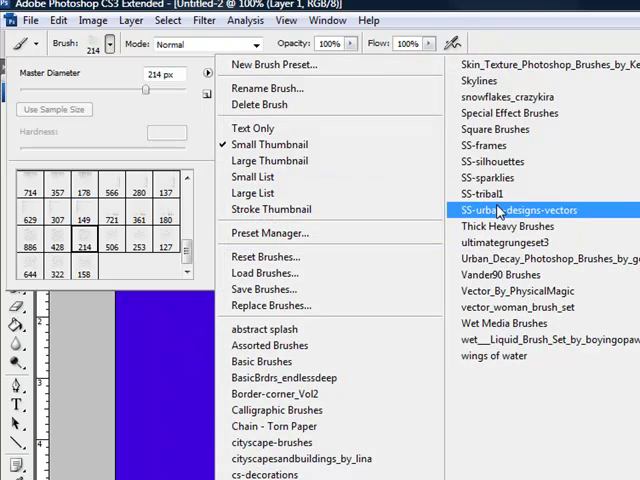
mouse_move(483, 193)
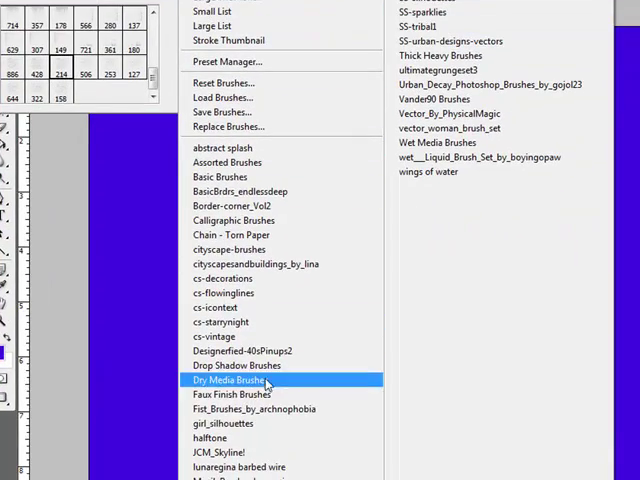
click(210, 438)
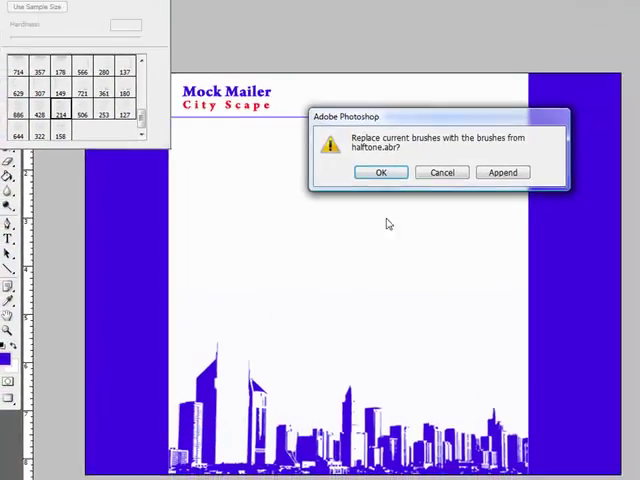
- Confirm the halftone brushes and squash the top-right halftone dot accent to a shorter height
click(380, 171)
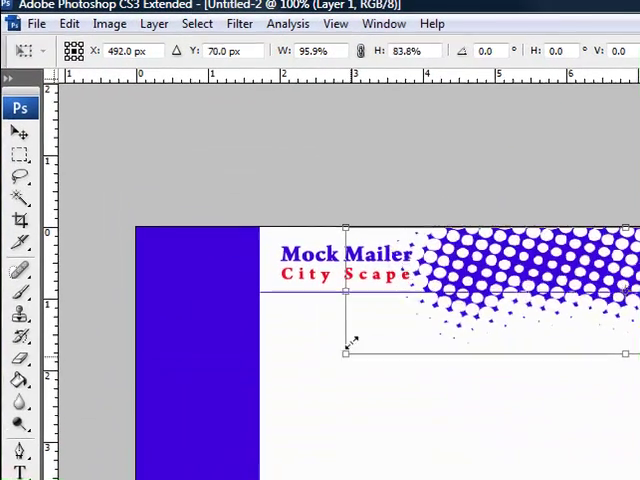
drag(360, 353, 360, 318)
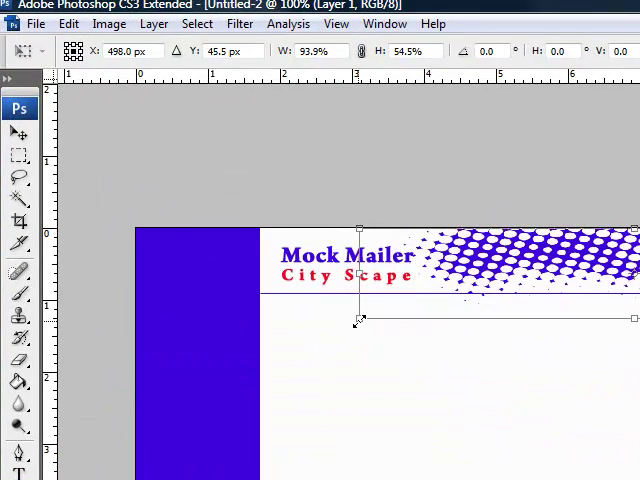